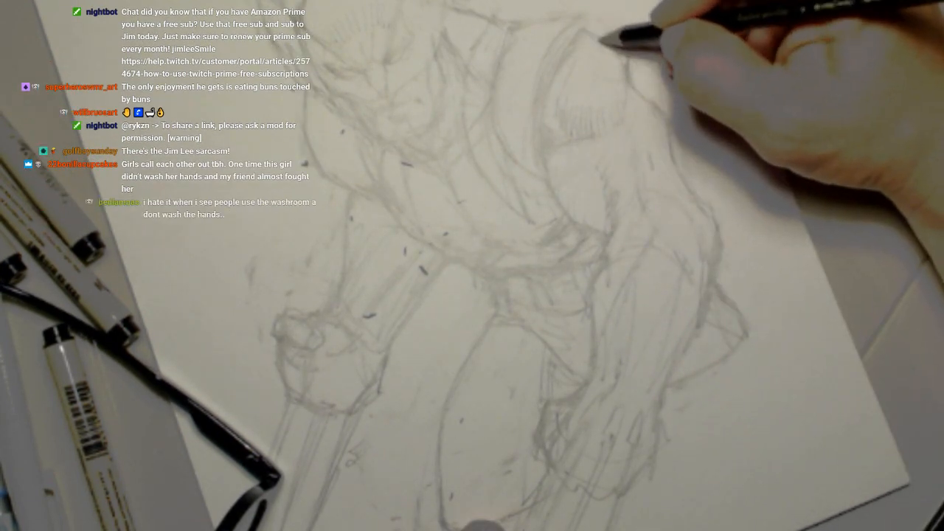
scroll("up", 3)
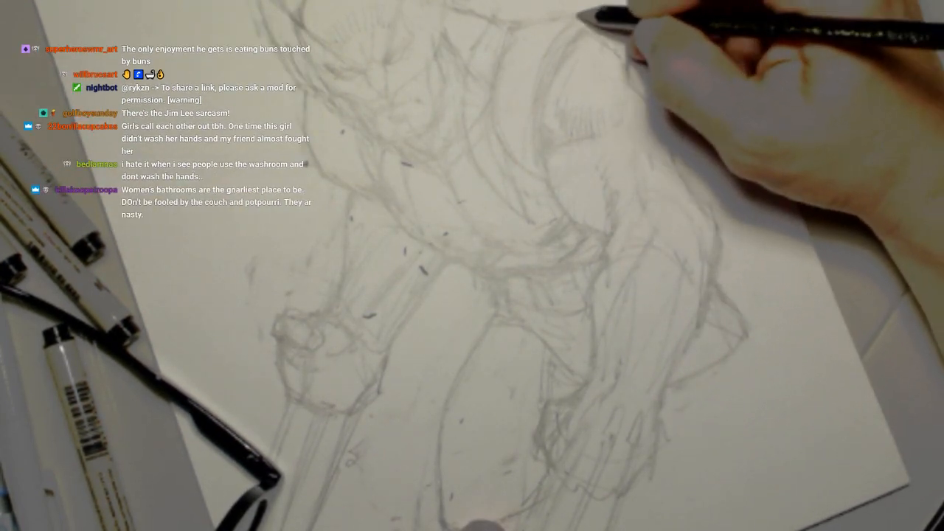